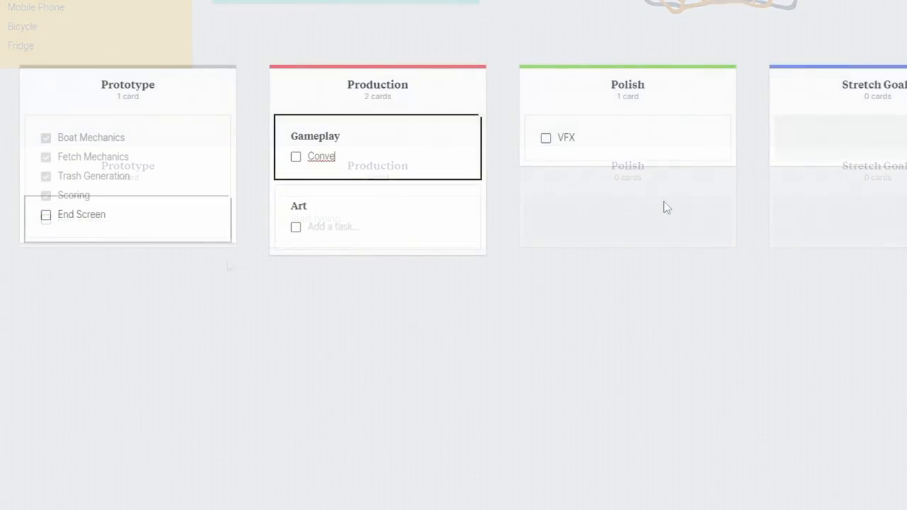
Add 'UI Element', 'Narrat…' and 'Time Fe…' entries to the Milanote planning boards
type("UI Element")
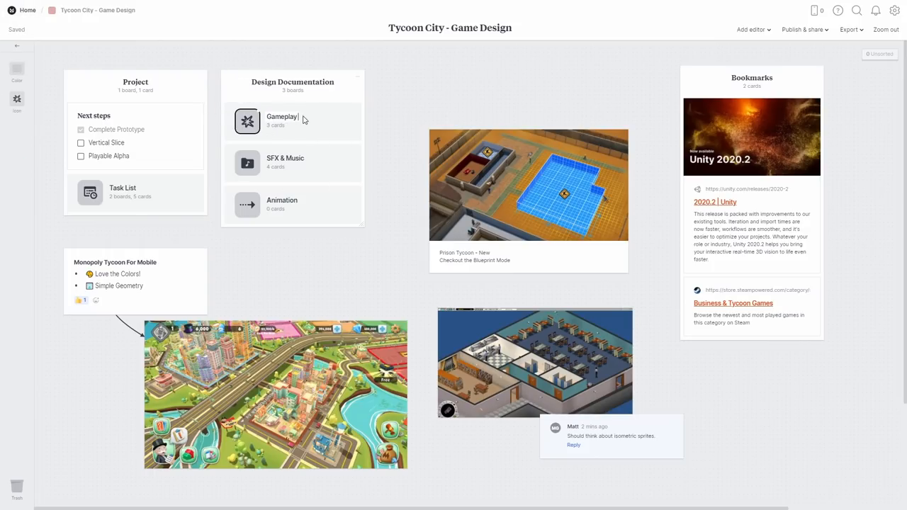
type("Narrat")
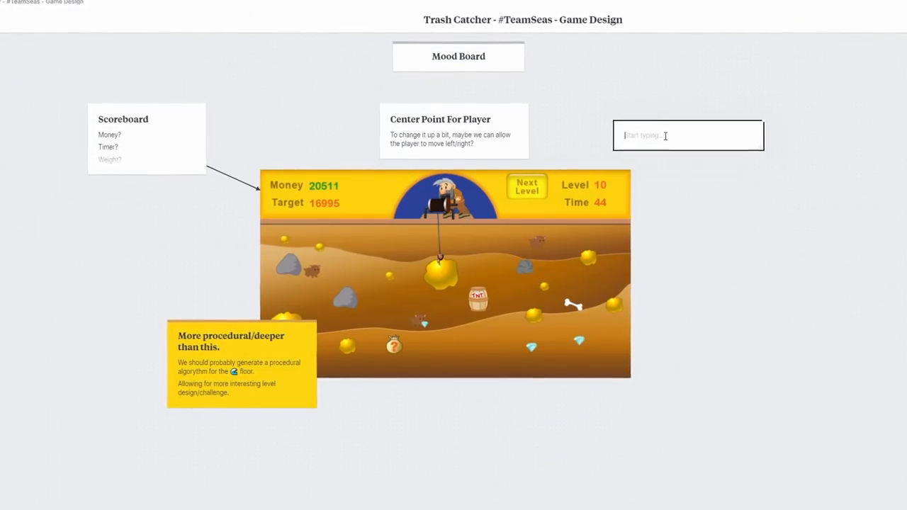
type("Time Fe")
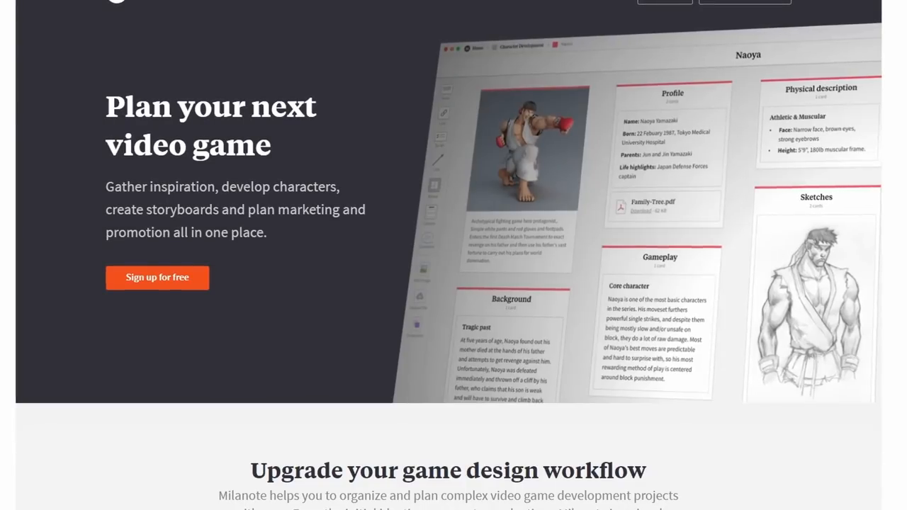
Scroll through Milanote's page on planning video games
scroll("down", 3)
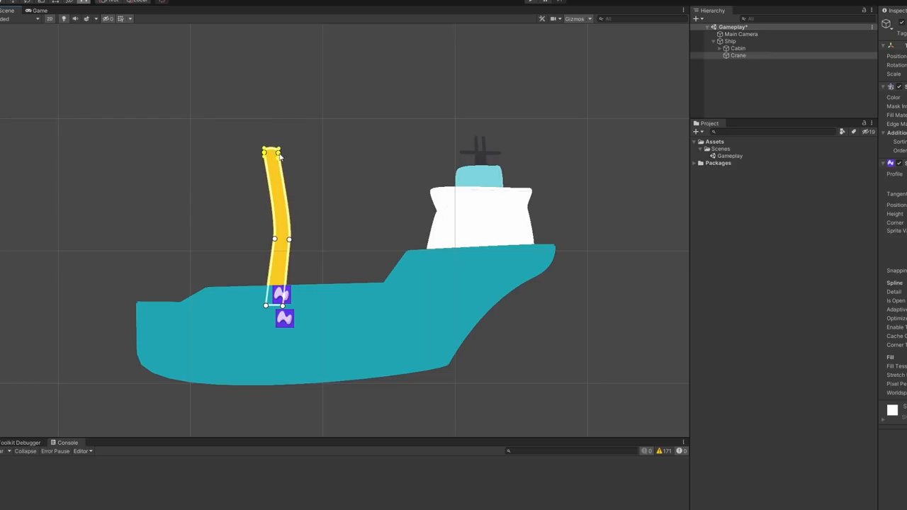
Drag the crane's top spline point to bend the yellow crane arm
left_click_drag(280, 158, 272, 168)
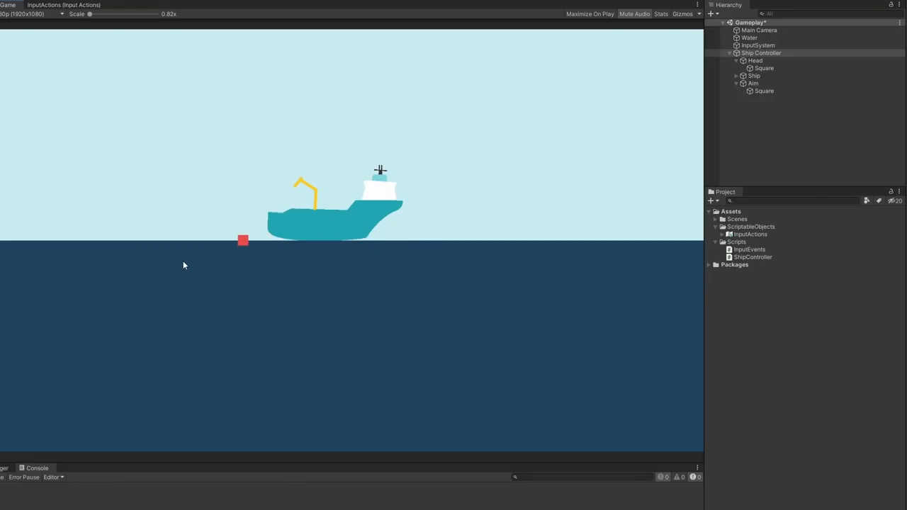
mouse_move(201, 263)
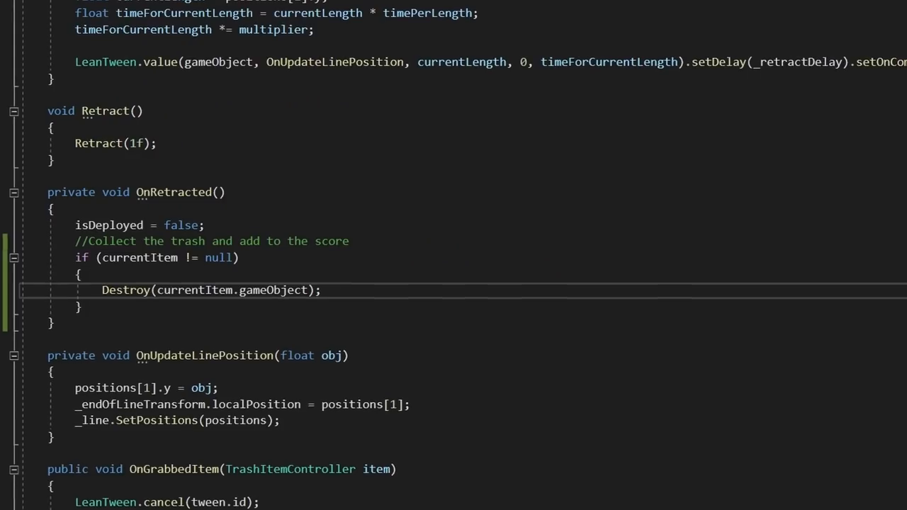
Scroll the script down to the OnRetracted method
scroll("down", 3)
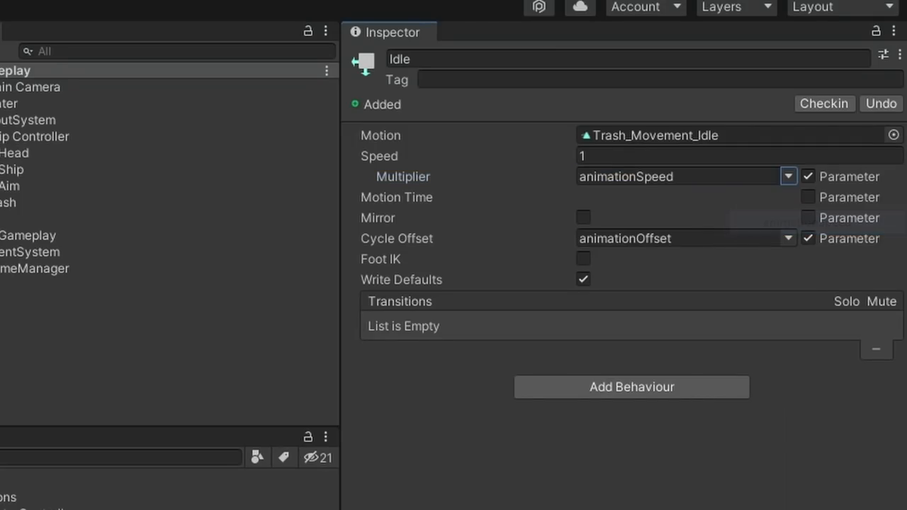
Pick the parameter driving the Idle state's speed multiplier
left_click(156, 4)
type("Main M")
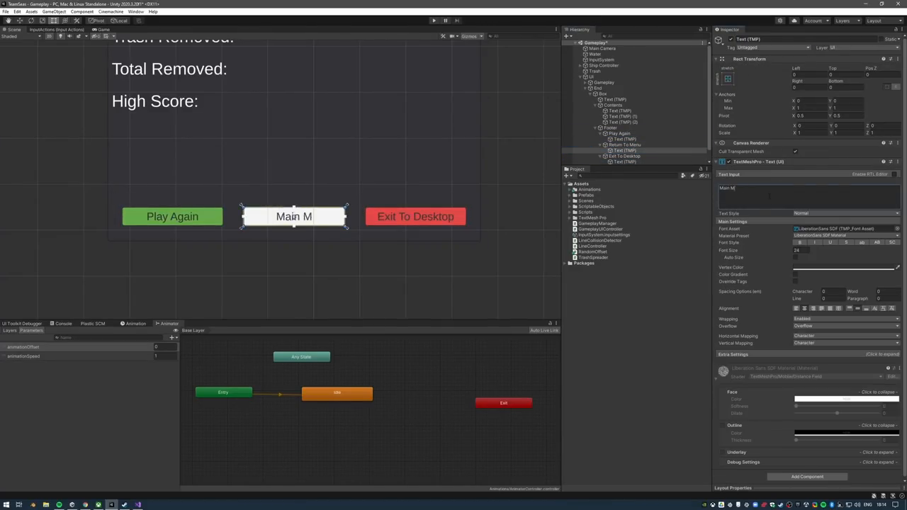
Edit the middle end-screen button's label and set the menu button's OnClick event
left_click(604, 100)
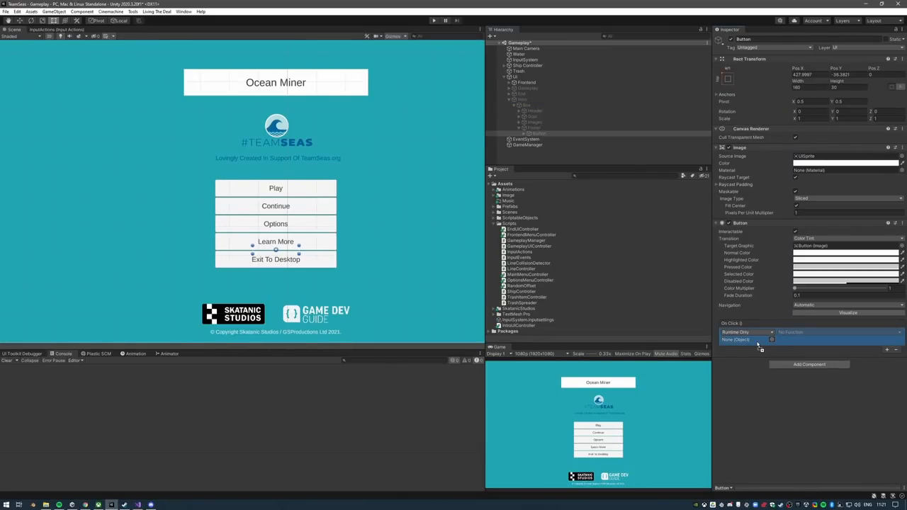
left_click(837, 332)
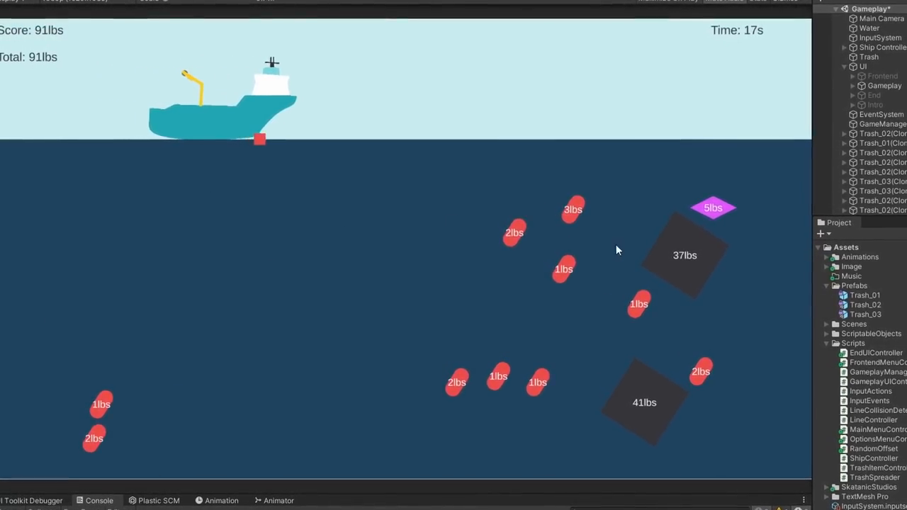
Add a public Vector2[] maxPoints field below minPoints
type("maxP")
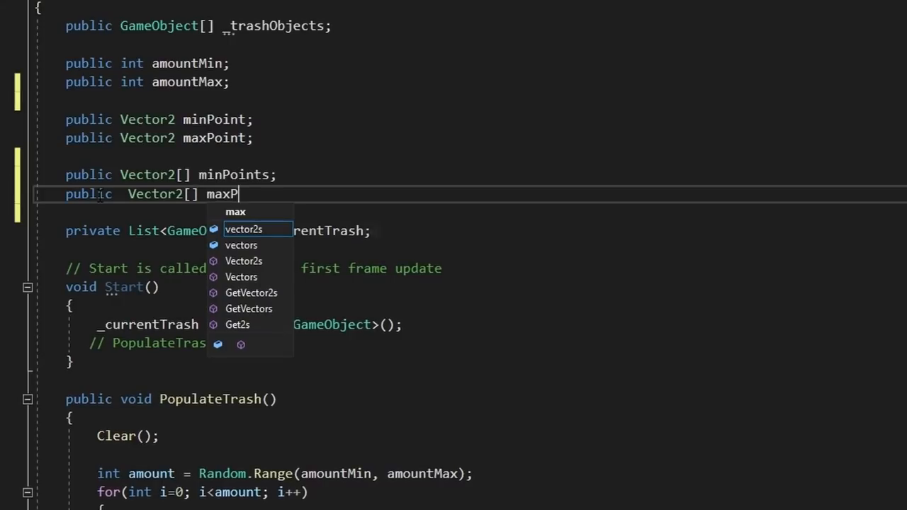
scroll("down", 3)
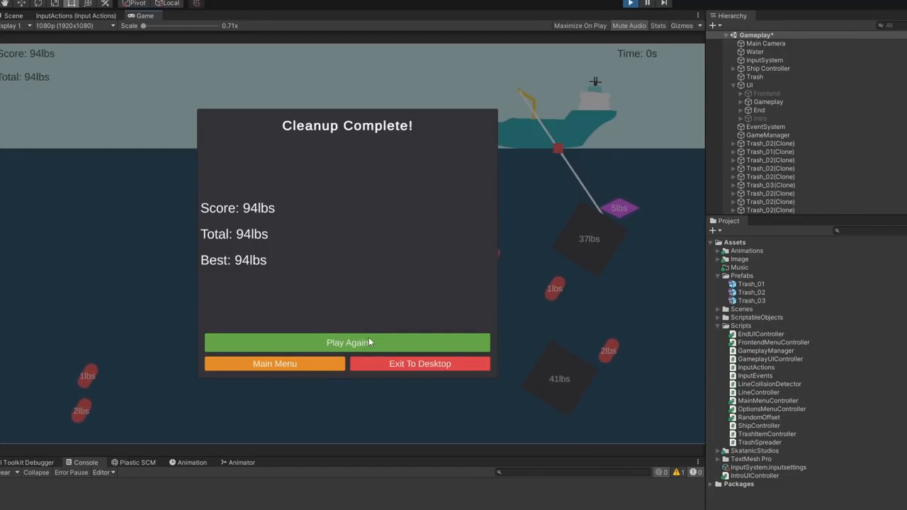
Play the game until the Cleanup Complete end screen appears
left_click(348, 342)
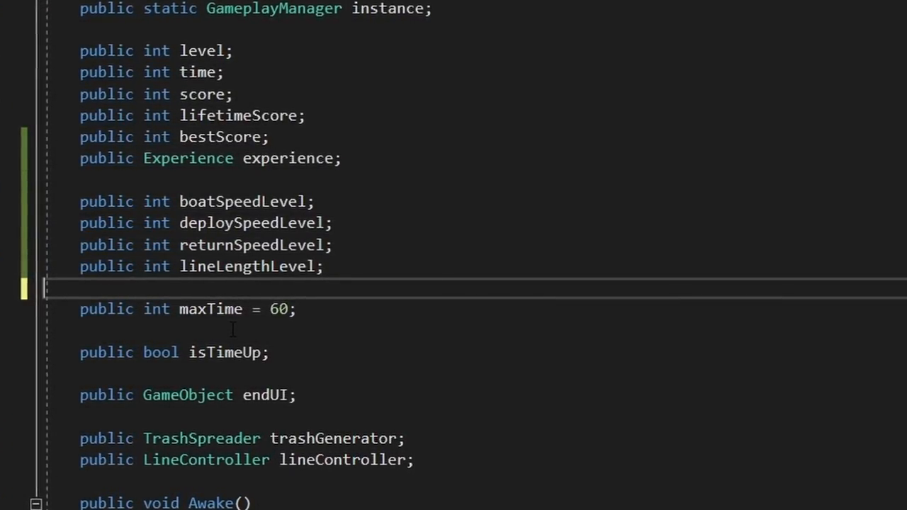
Add Experience and upgrade level fields to GameplayManager, then return to the Inspector
scroll("down", 3)
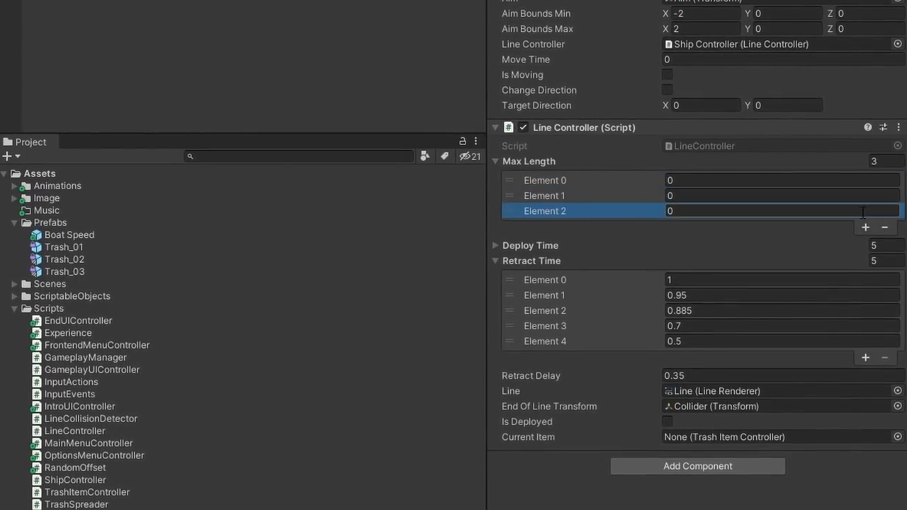
left_click(865, 227)
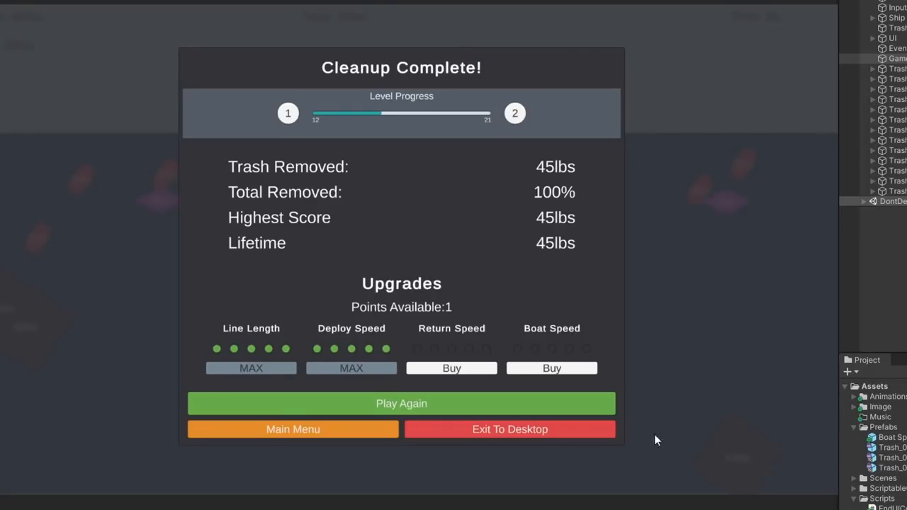
Buy a first Return Speed level with the spare upgrade point
left_click(452, 368)
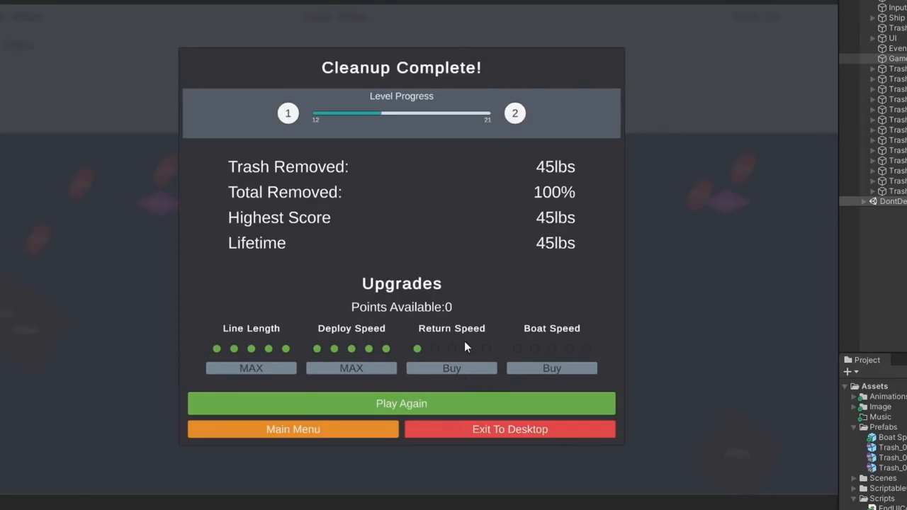
left_click(401, 404)
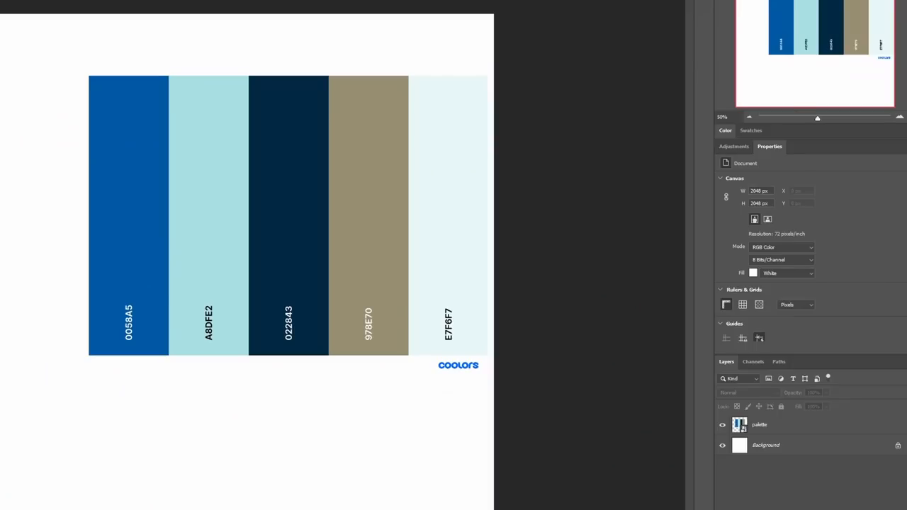
mouse_move(330, 272)
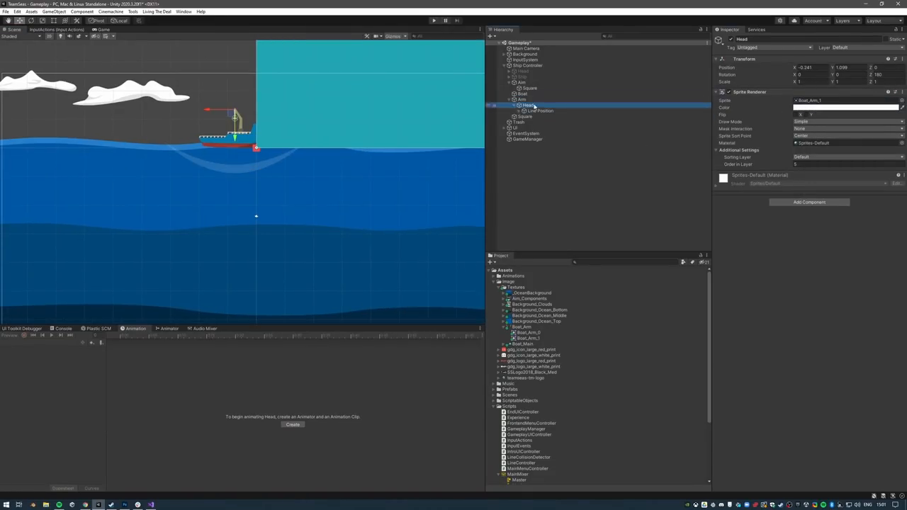
Select the Head piece under Ship Controller > Arm in the Hierarchy
left_click(528, 116)
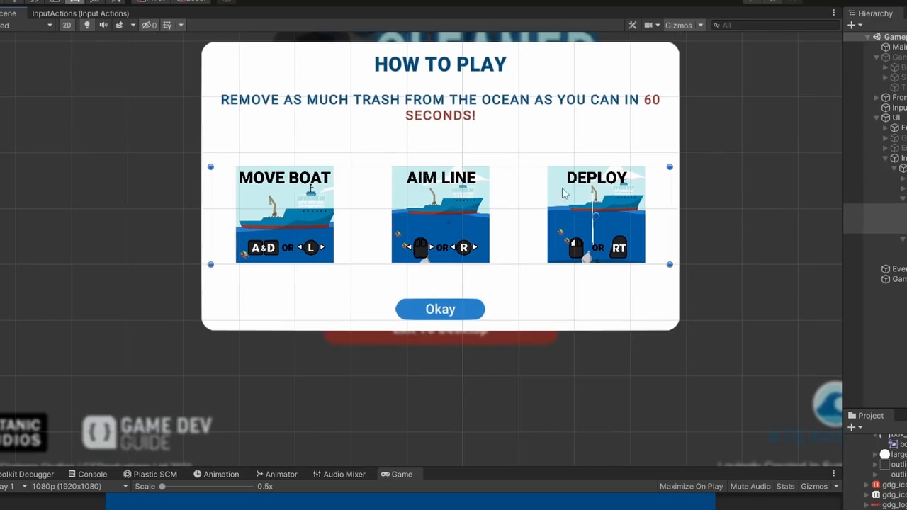
Play a round, dismissing the How to Play panel, and buy a Deploy Speed upgrade
left_click(441, 309)
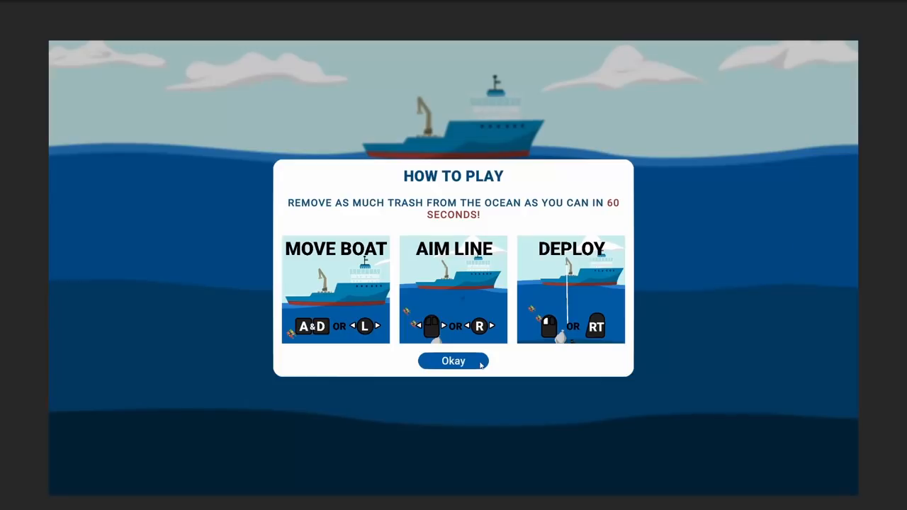
left_click(453, 361)
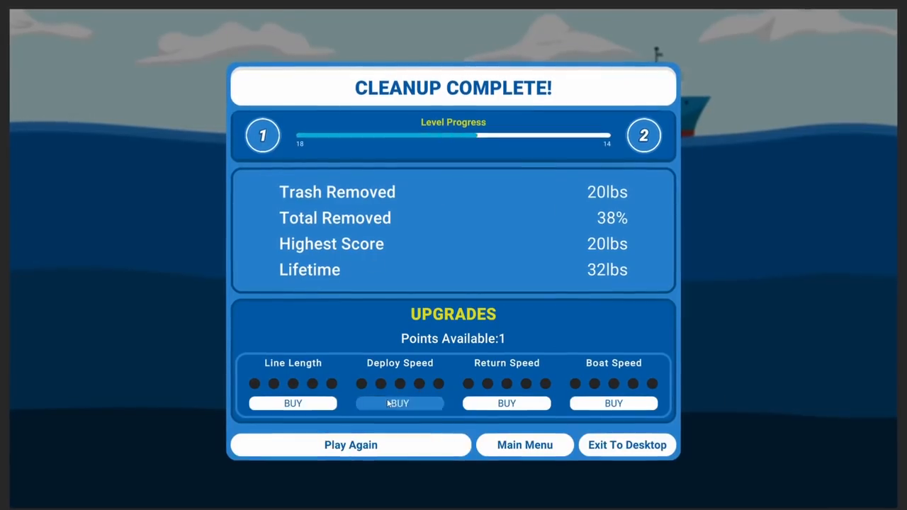
left_click(350, 446)
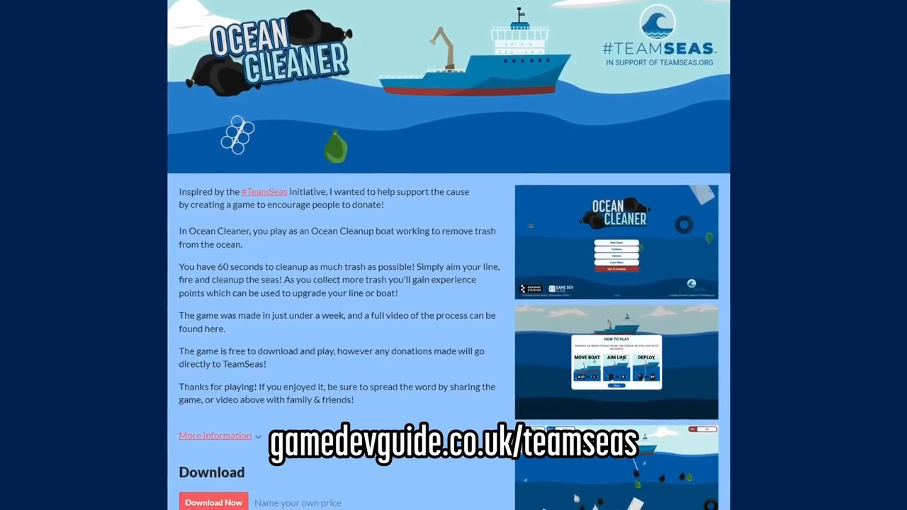
Show the Windows download, start a New Game, then open the TeamSeas donation page
scroll("down", 3)
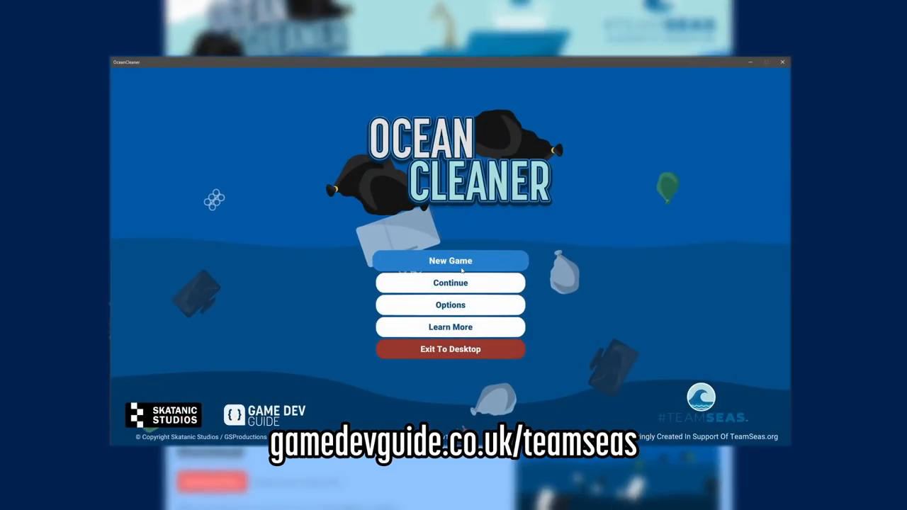
left_click(450, 261)
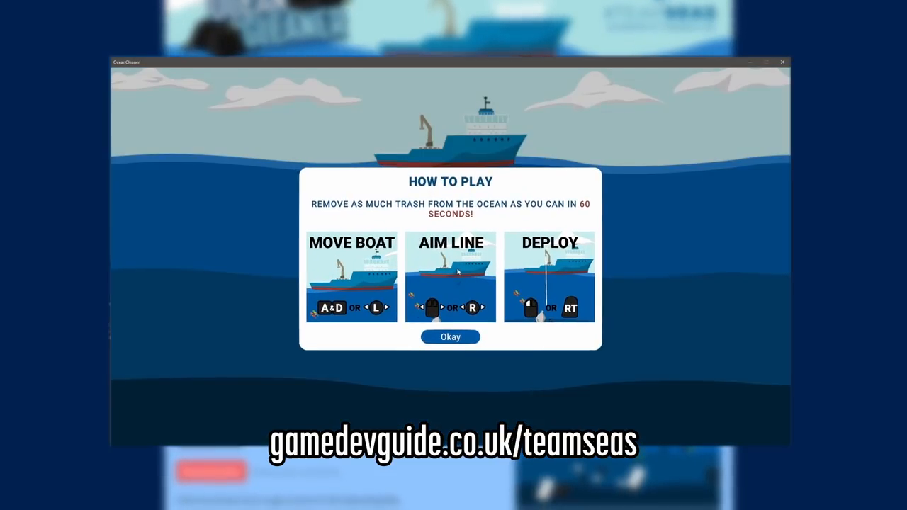
mouse_move(287, 194)
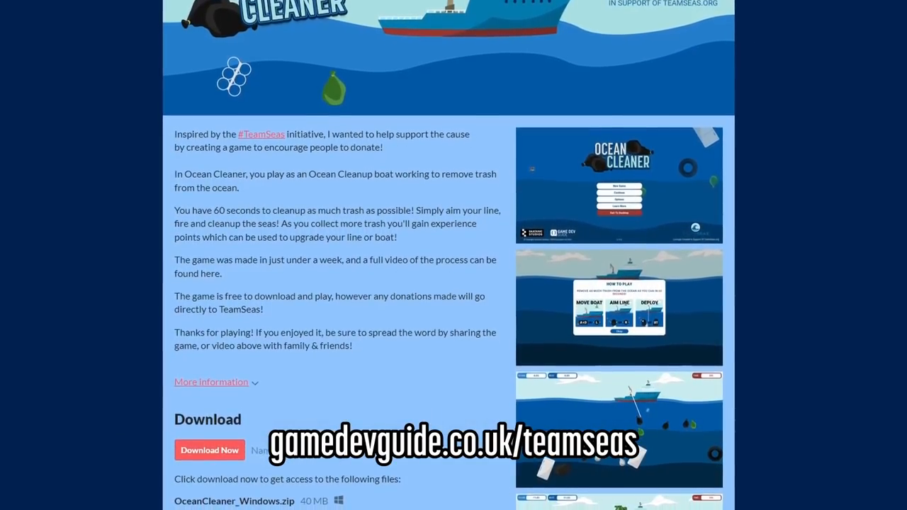
scroll("down", 3)
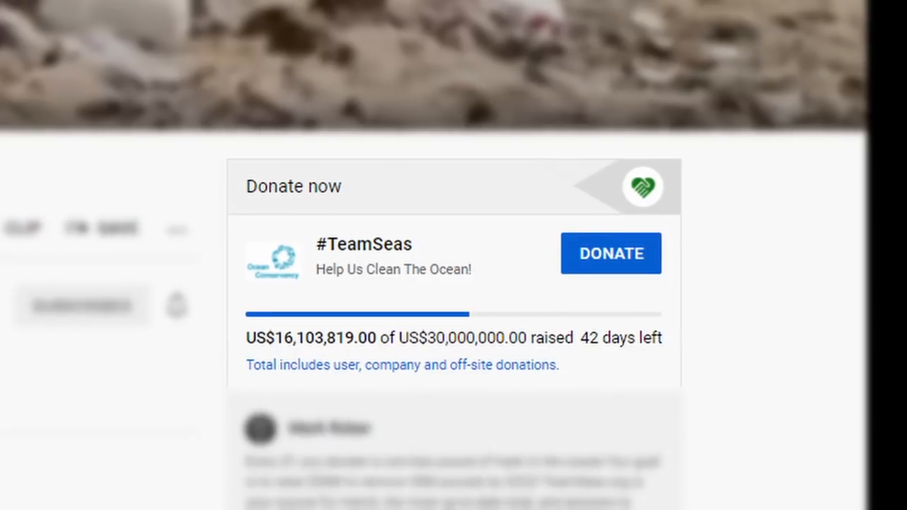
left_click(611, 253)
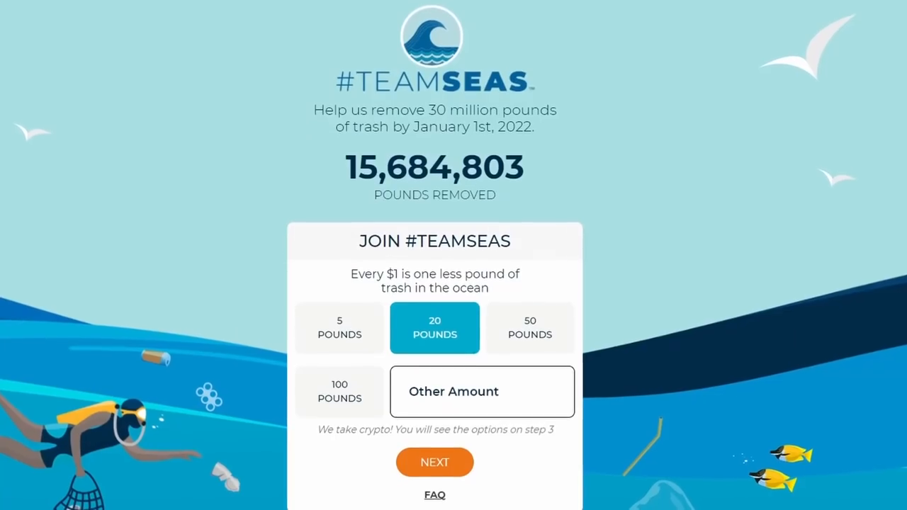
scroll("down", 3)
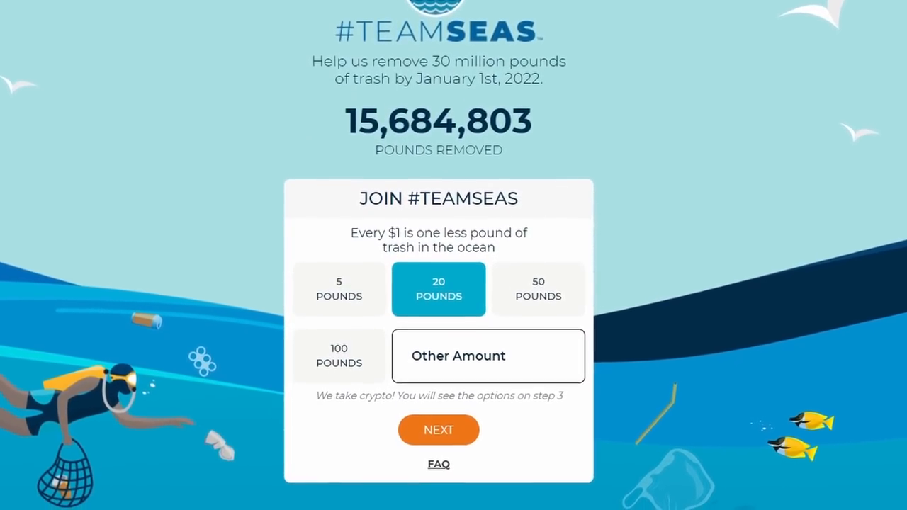